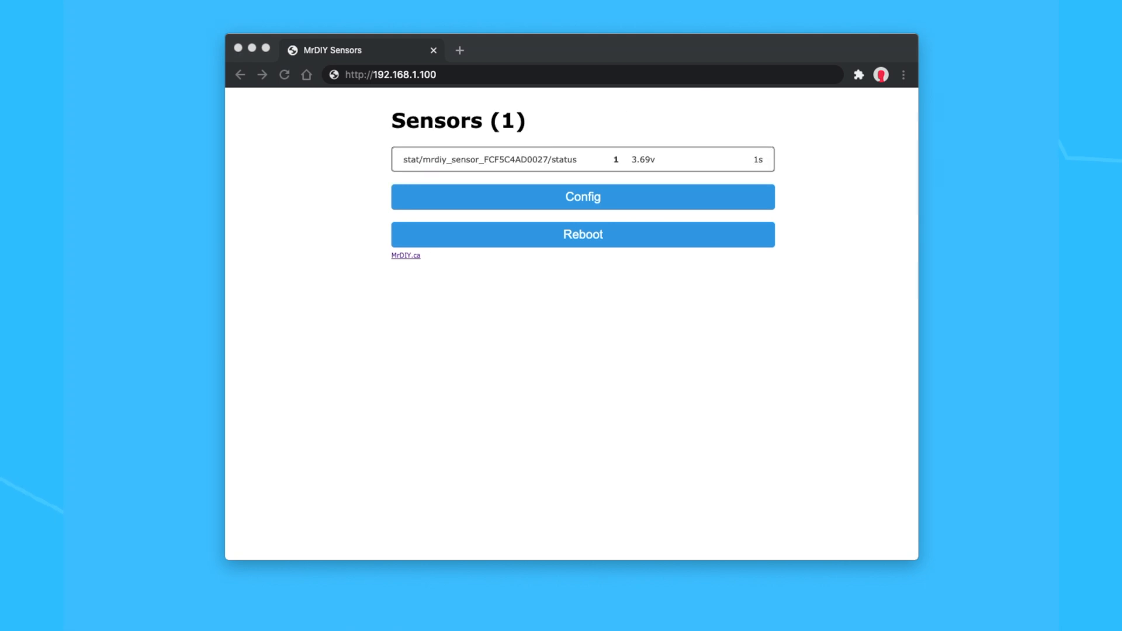
# Scroll the basic_receiver sketch down to the DEBUG_FLAG block that copies incoming data and checks the group ID.
pyautogui.click(582, 197)
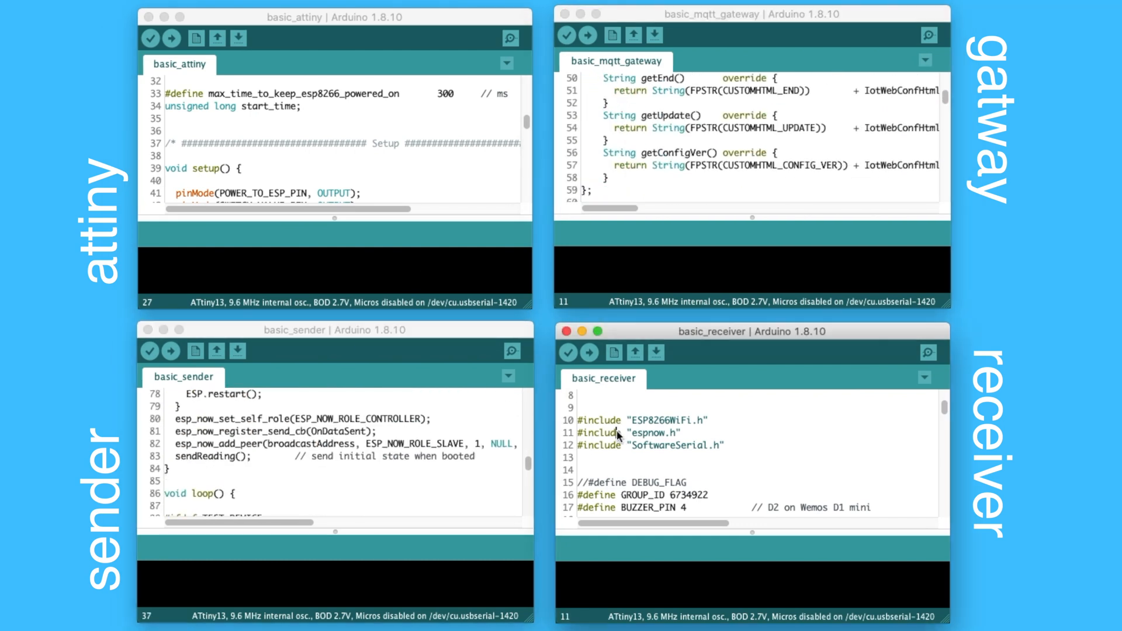
pyautogui.scroll(-3)
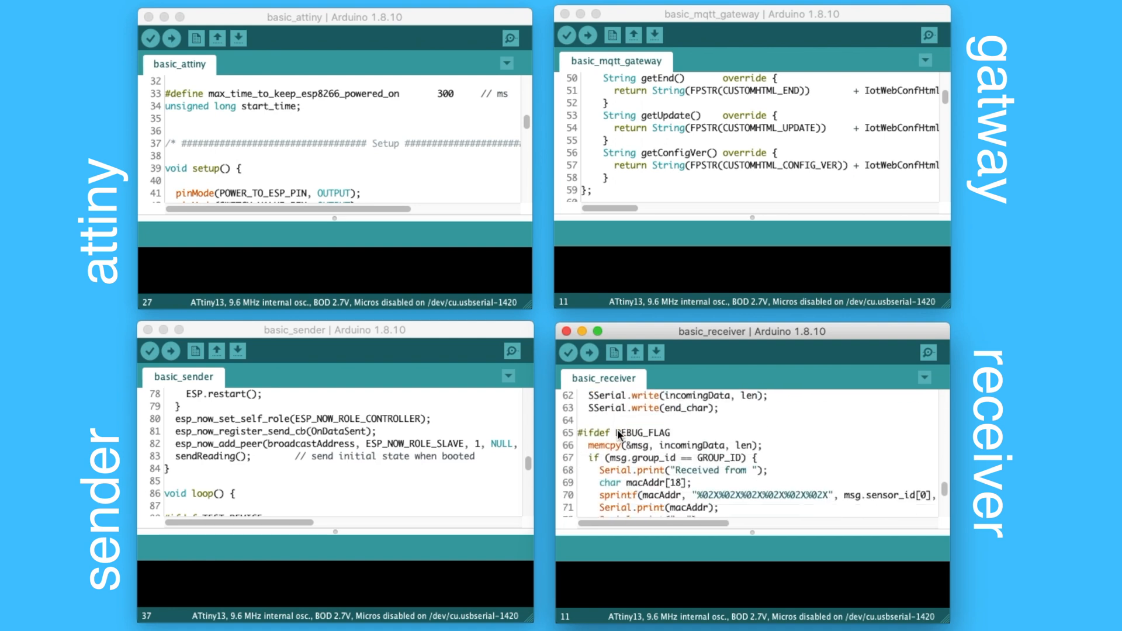